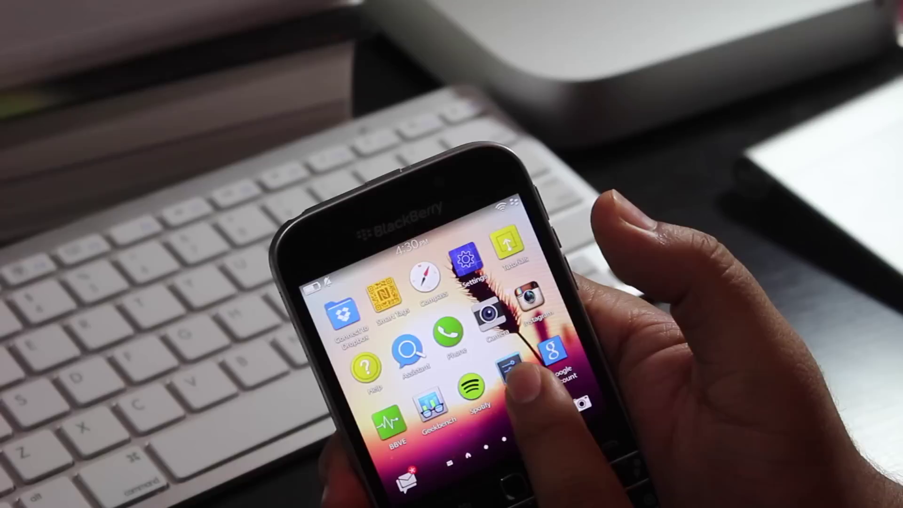
# Step: Launch the BlackBerry Google ID app from the home screen to view the Google Services Framework ID
pyautogui.click(560, 357)
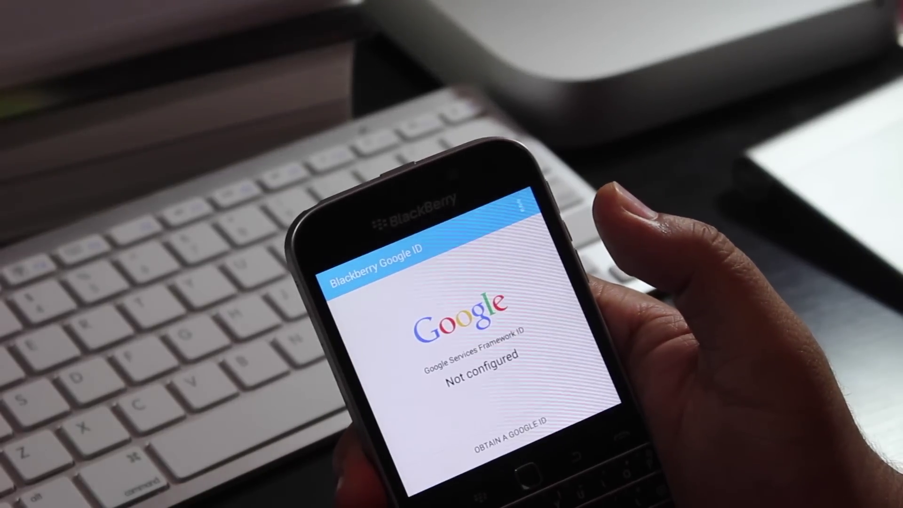